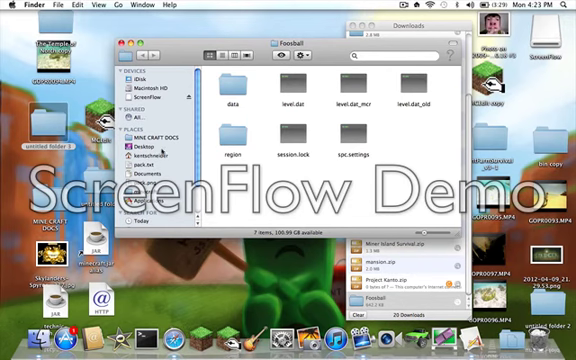
- Move the Foosball folder from Downloads into Minecraft's saves folder and close Finder
click(155, 152)
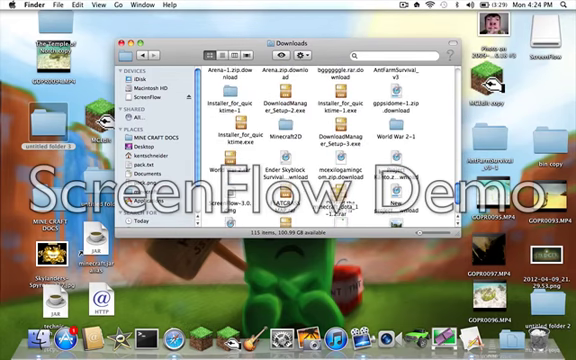
scroll(up, 3)
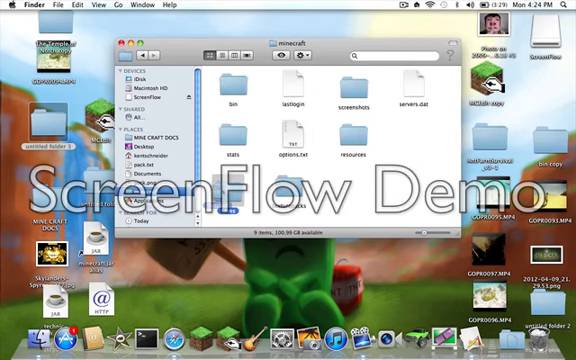
click(122, 44)
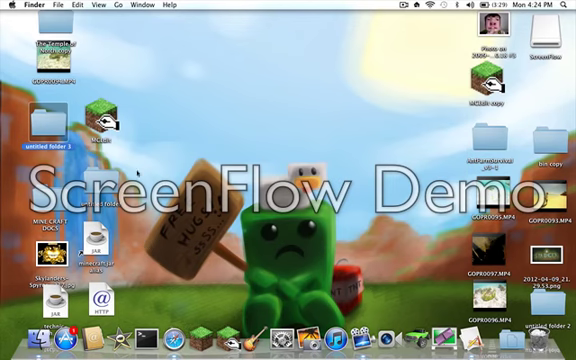
- Launch Minecraft and open the Singleplayer world list, scrolling through it
right_click(207, 339)
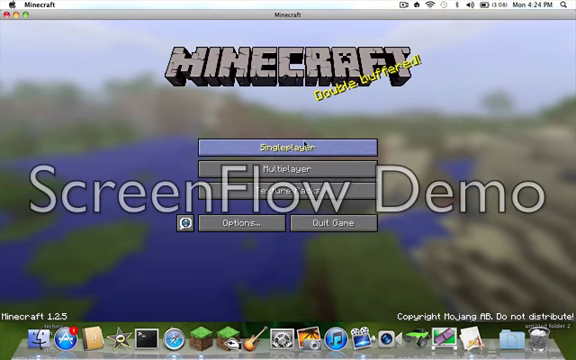
click(287, 147)
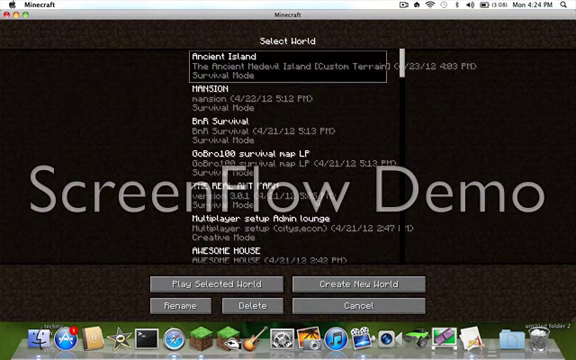
scroll(down, 3)
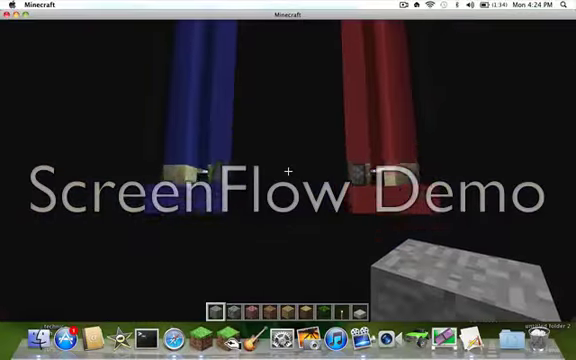
mouse_move(288, 180)
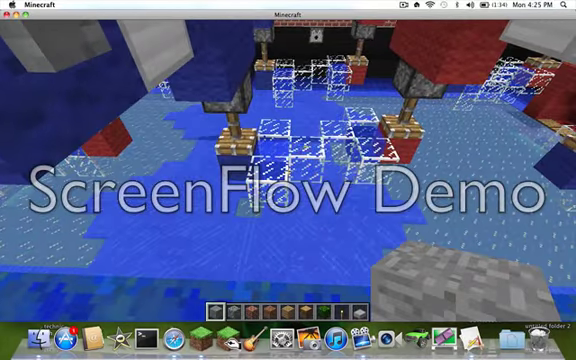
mouse_move(288, 180)
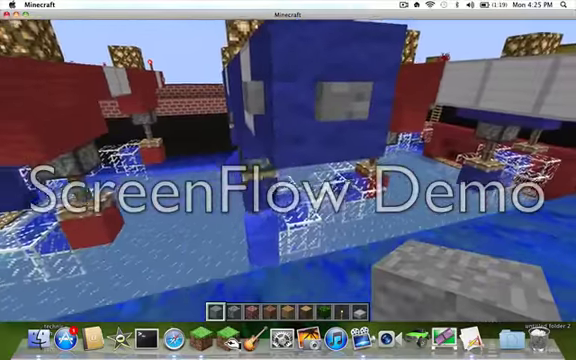
mouse_move(288, 180)
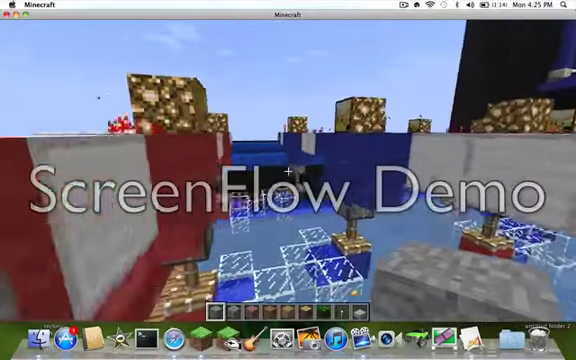
mouse_move(288, 180)
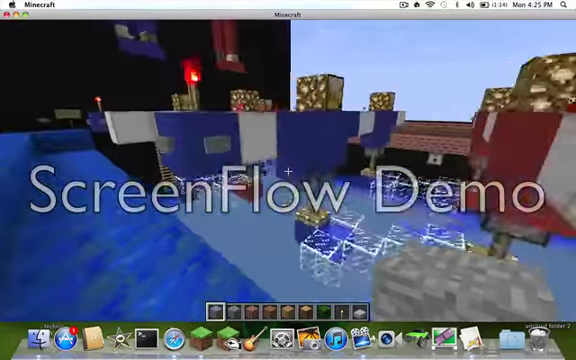
mouse_move(288, 180)
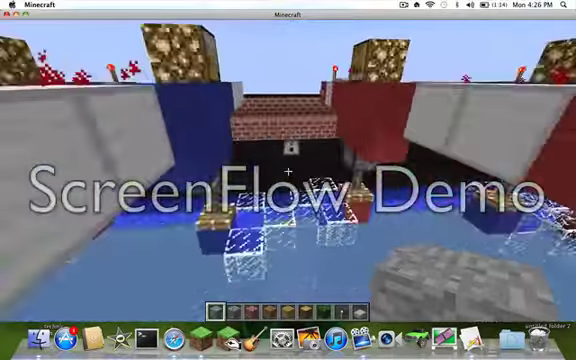
mouse_move(288, 180)
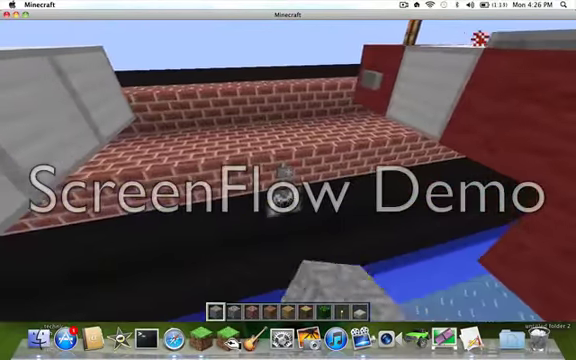
mouse_move(288, 180)
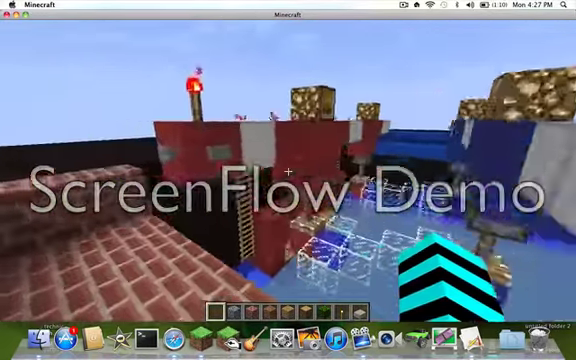
mouse_move(288, 180)
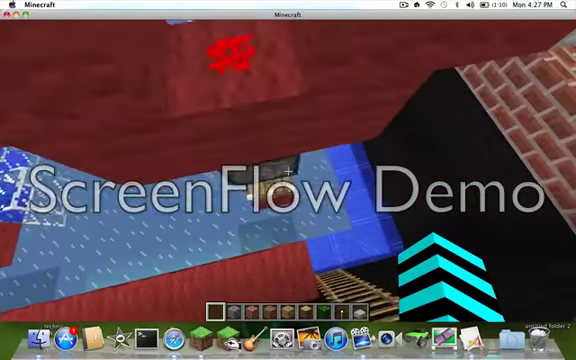
- Pause the game with Esc to save and quit the Foosball world
key(Escape)
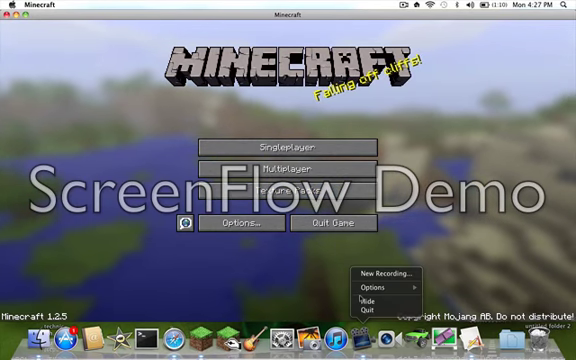
mouse_move(384, 300)
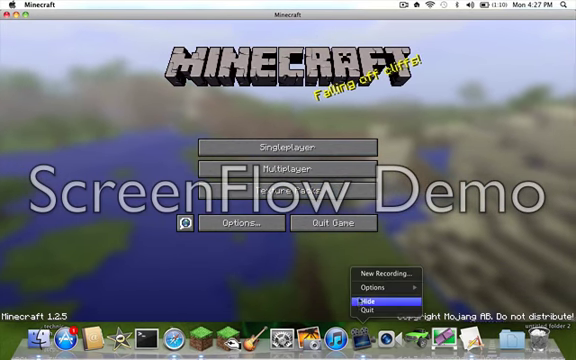